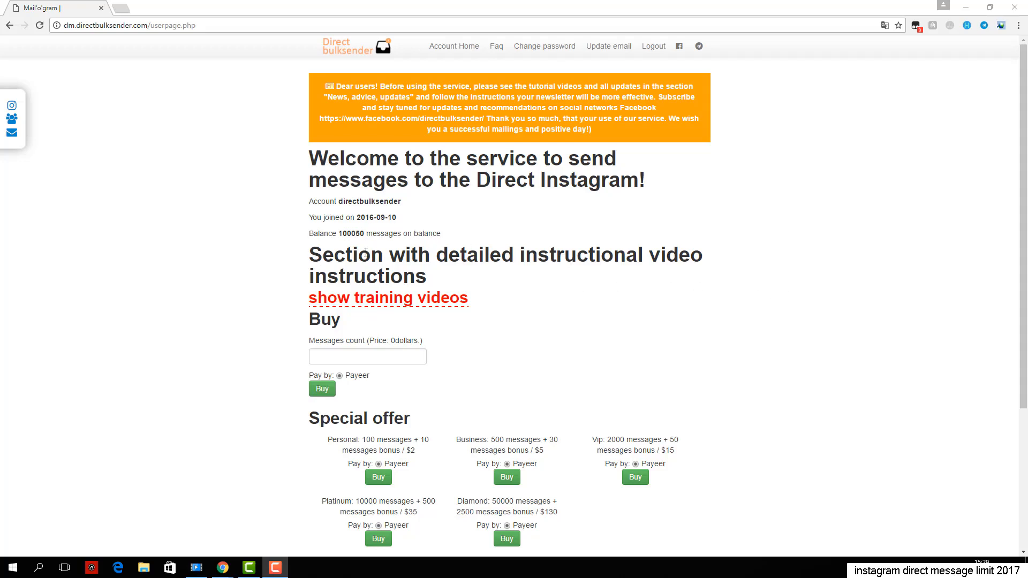
- Expand the training video section and scroll down to the Dashboard links
click(387, 299)
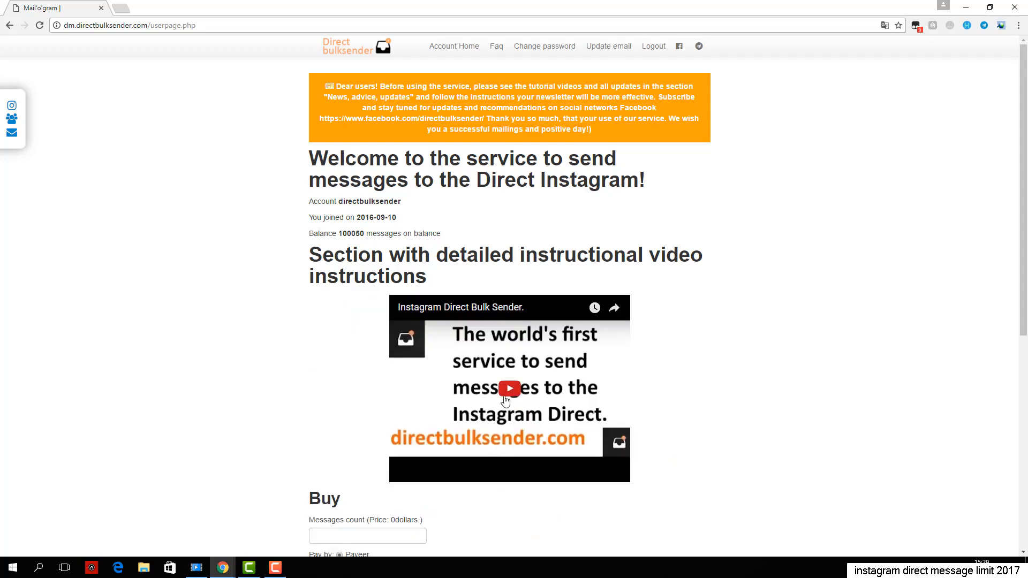
scroll(down, 3)
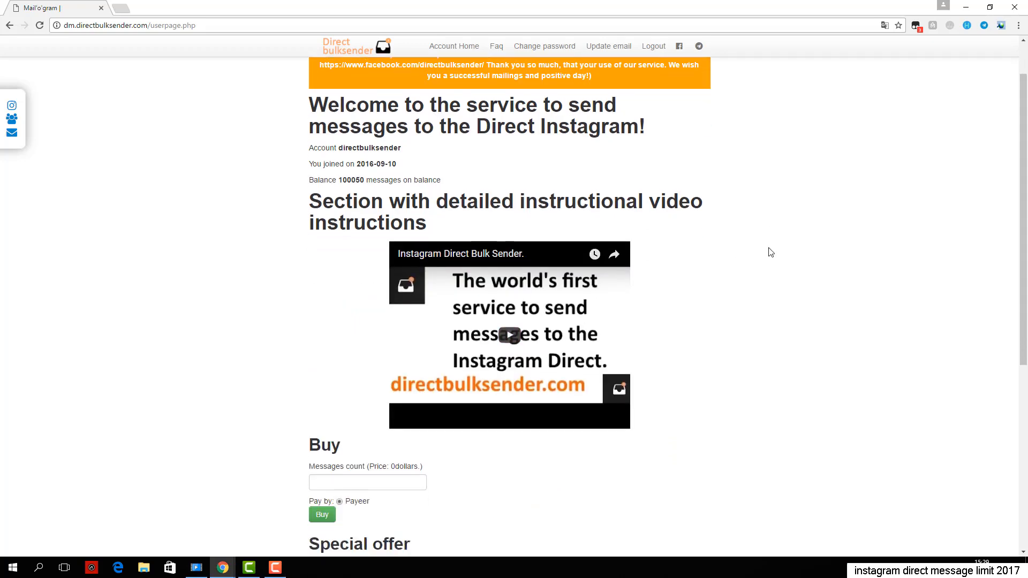
scroll(down, 3)
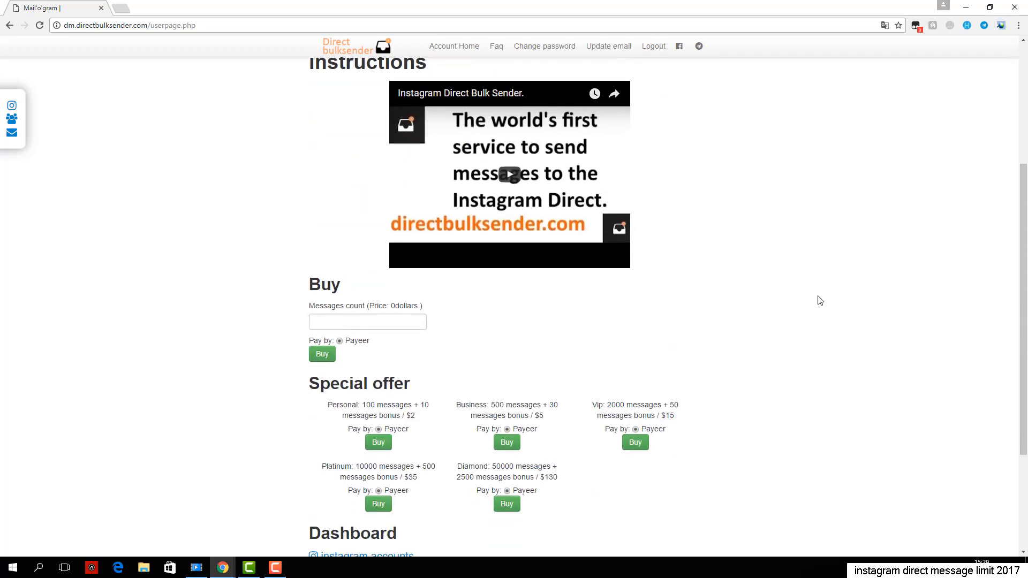
scroll(down, 3)
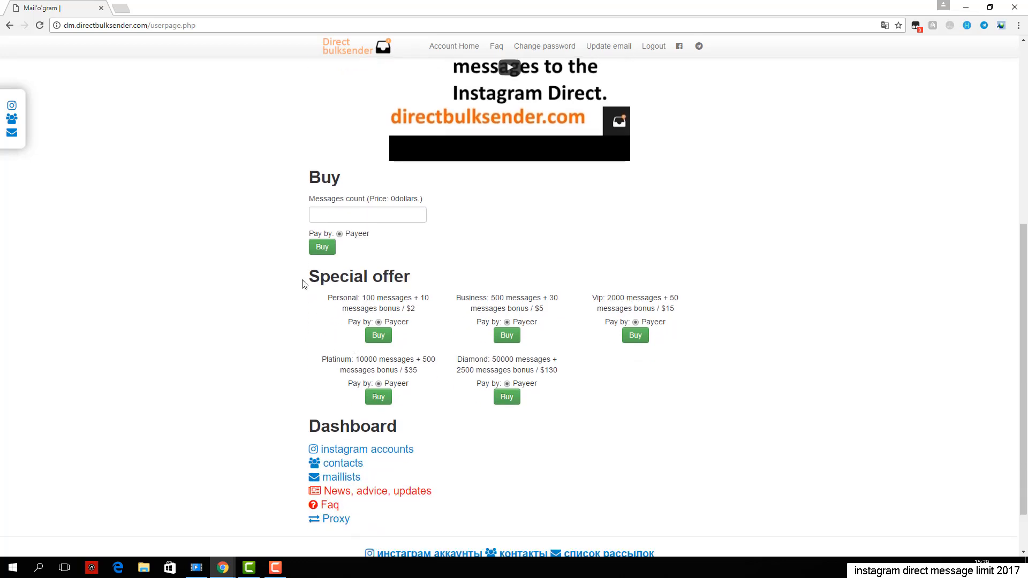
mouse_move(818, 319)
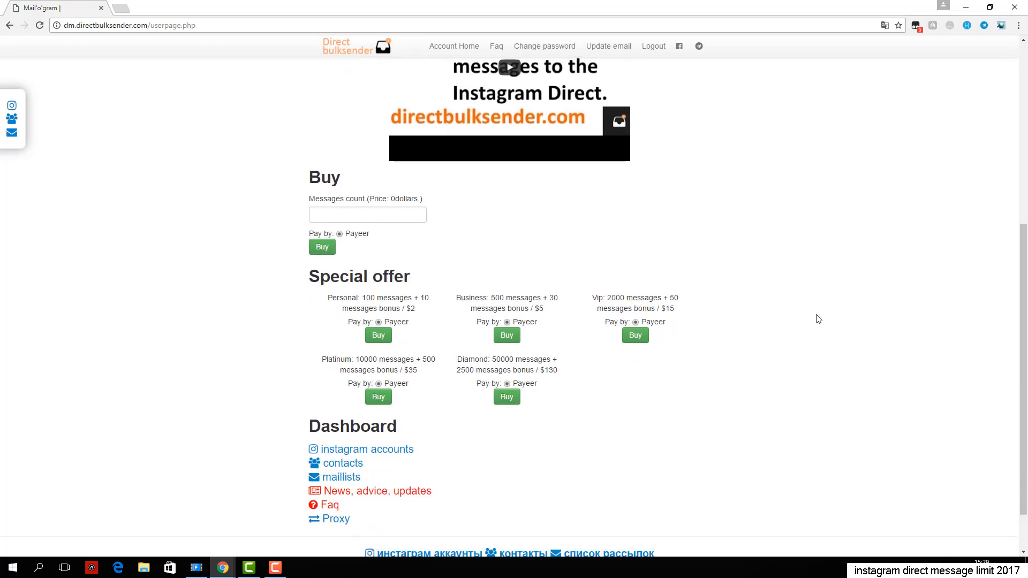
scroll(down, 3)
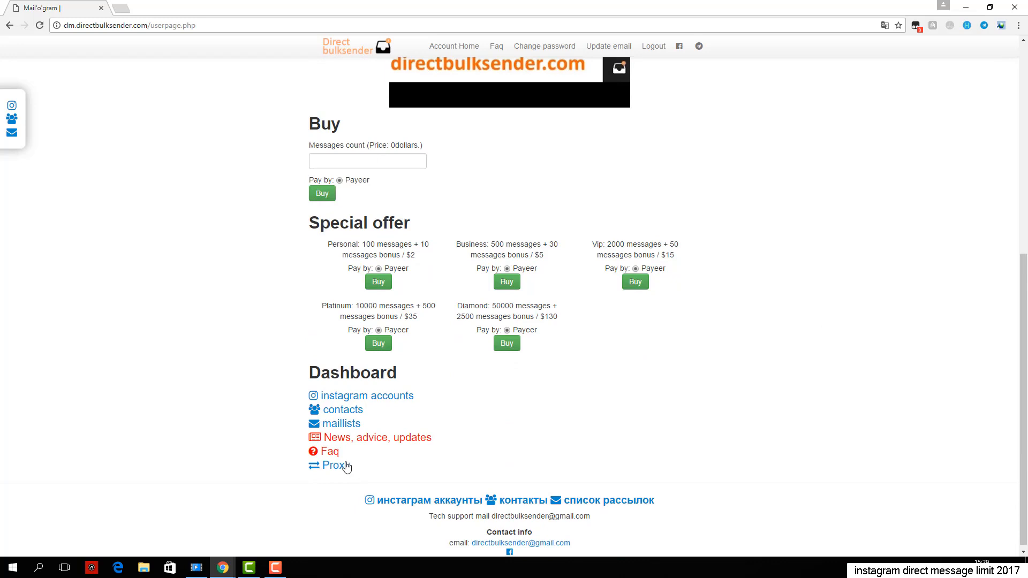
mouse_move(352, 402)
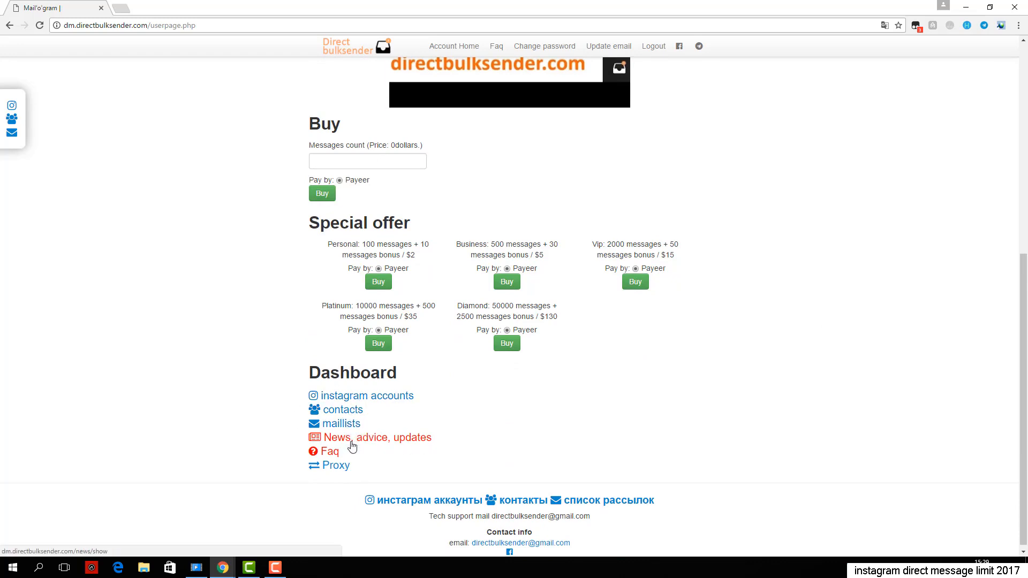
mouse_move(785, 301)
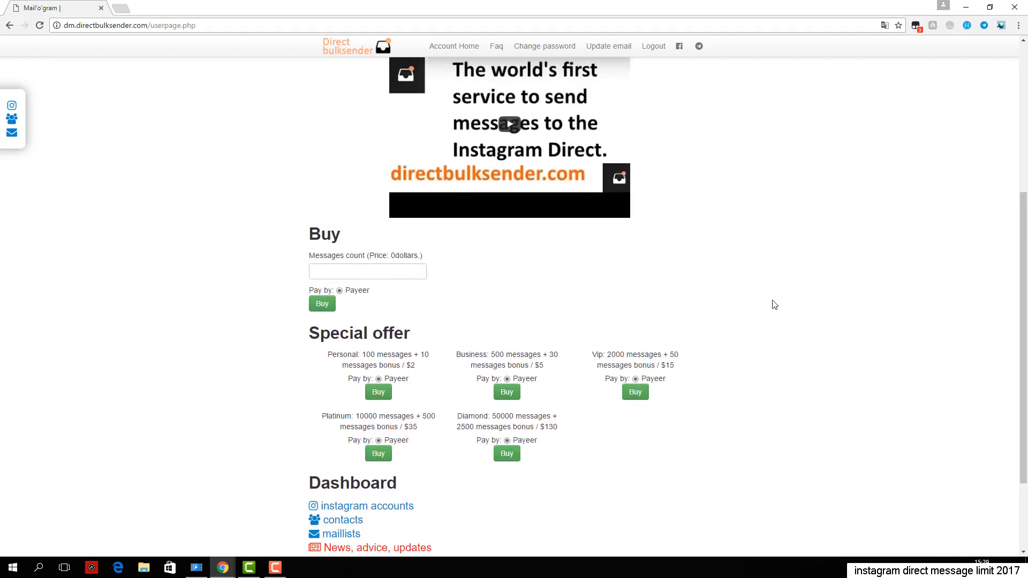
scroll(down, 3)
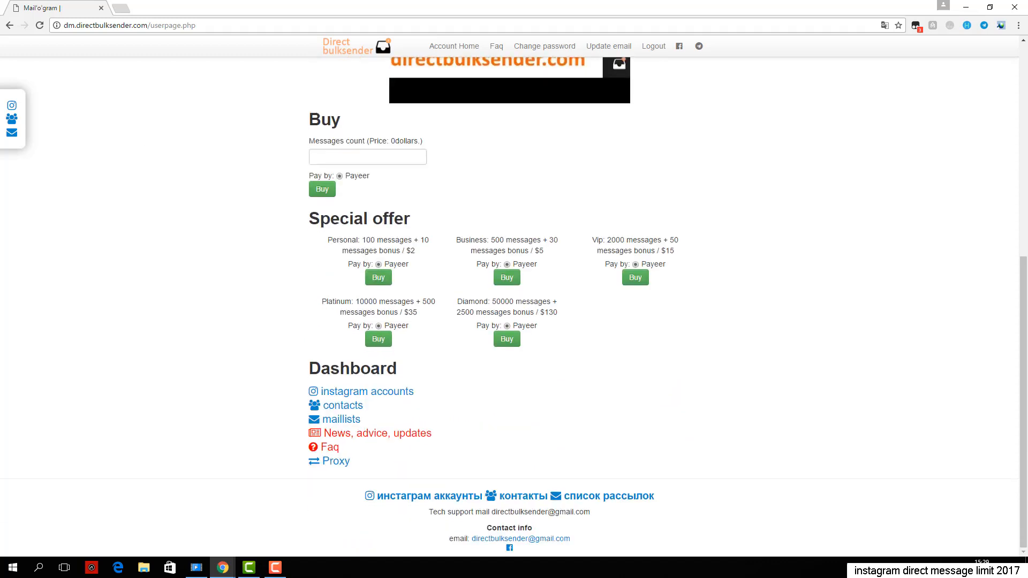
- Save the Instagram accounts list and dismiss the bulk 'Add the list of accounts' dialog
click(367, 390)
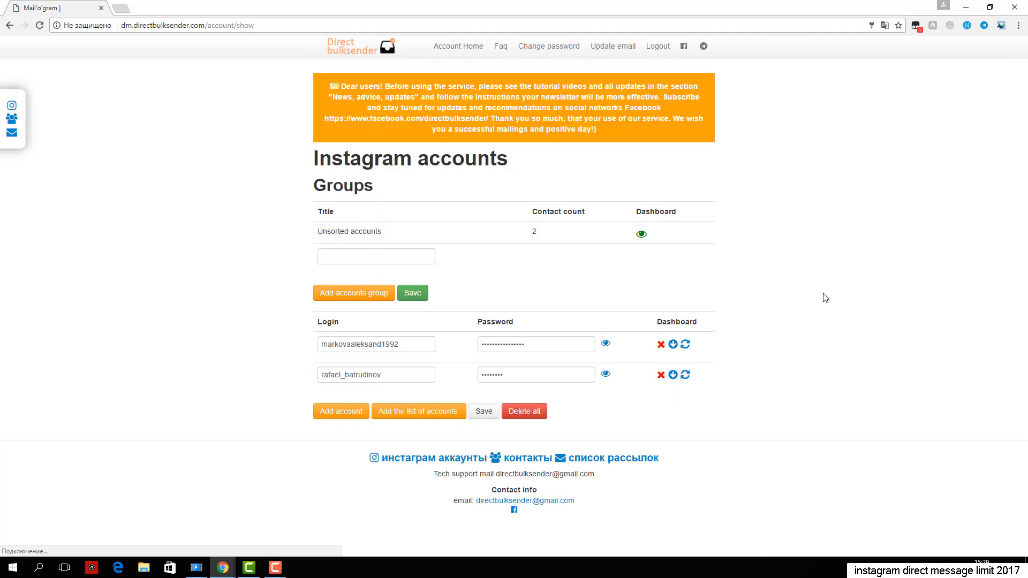
mouse_move(505, 438)
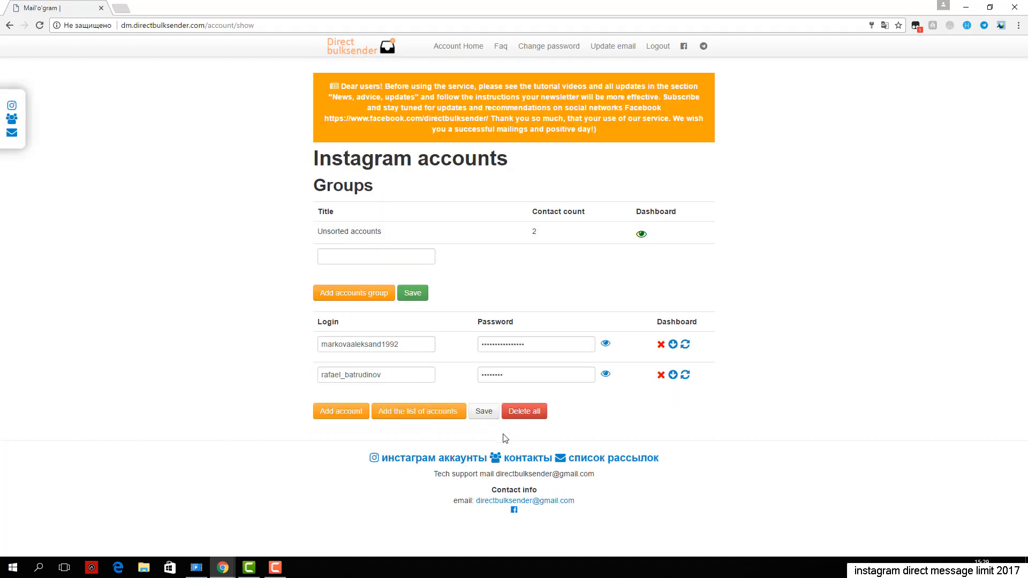
click(340, 411)
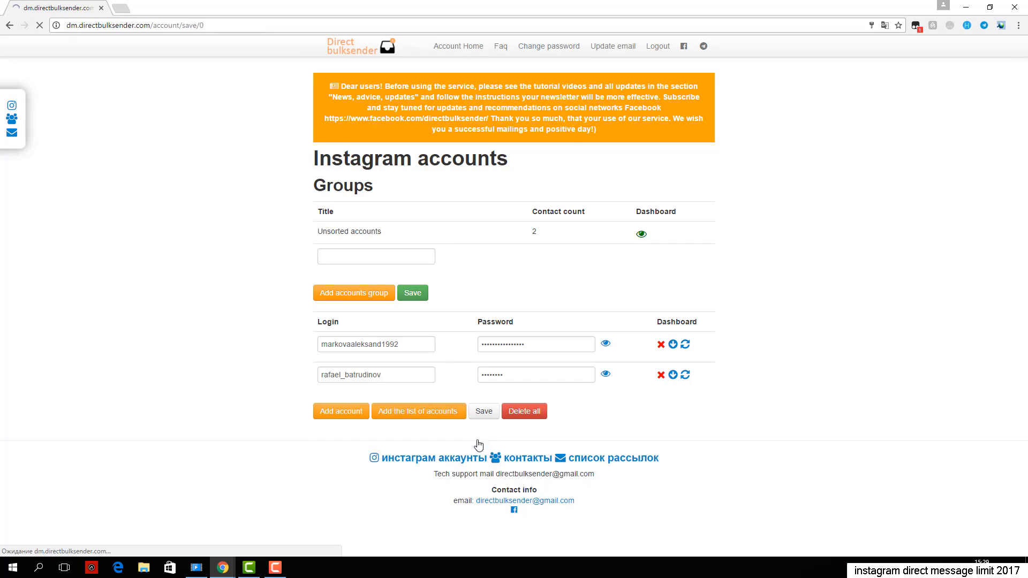
click(419, 411)
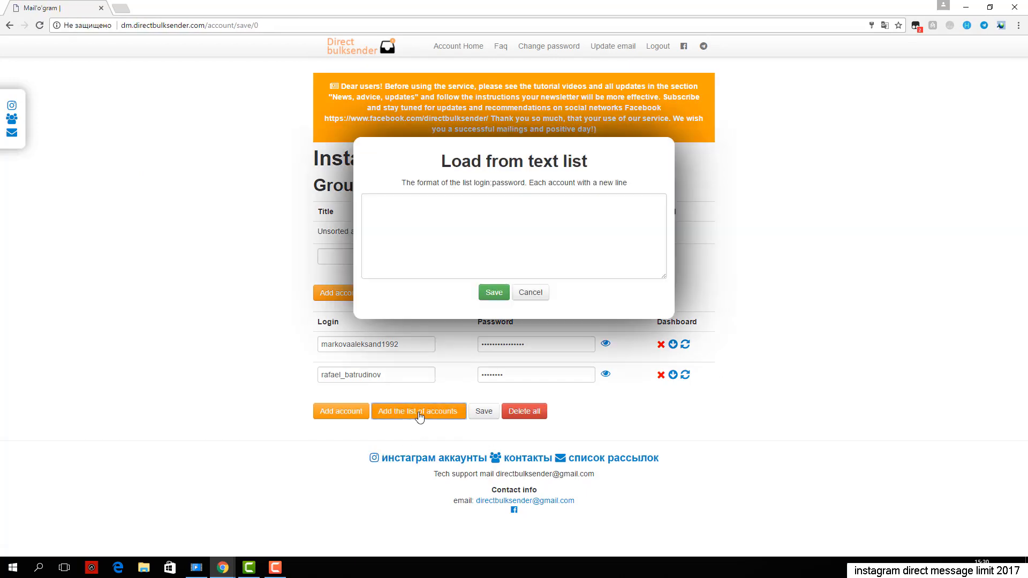
mouse_move(542, 336)
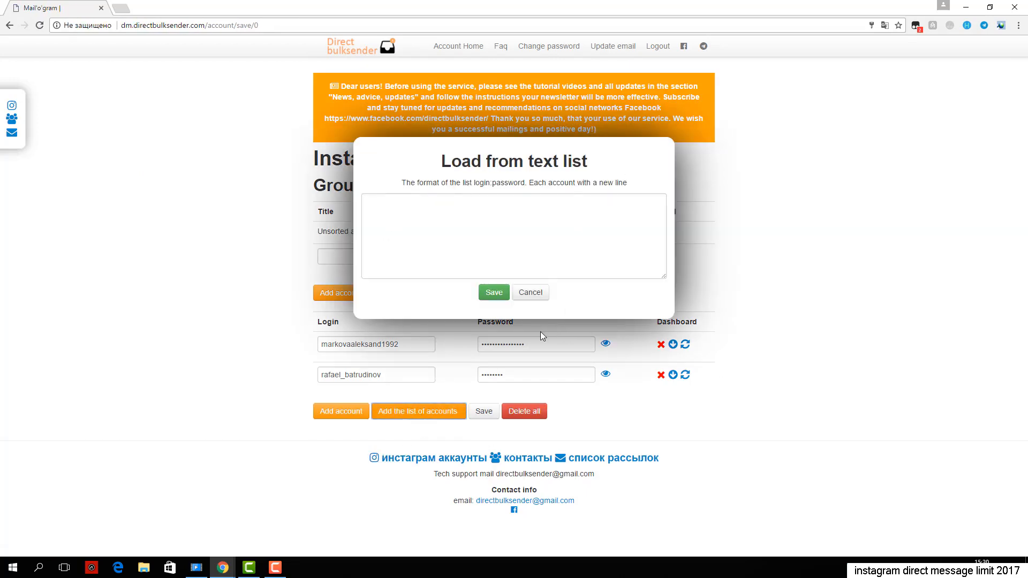
click(530, 293)
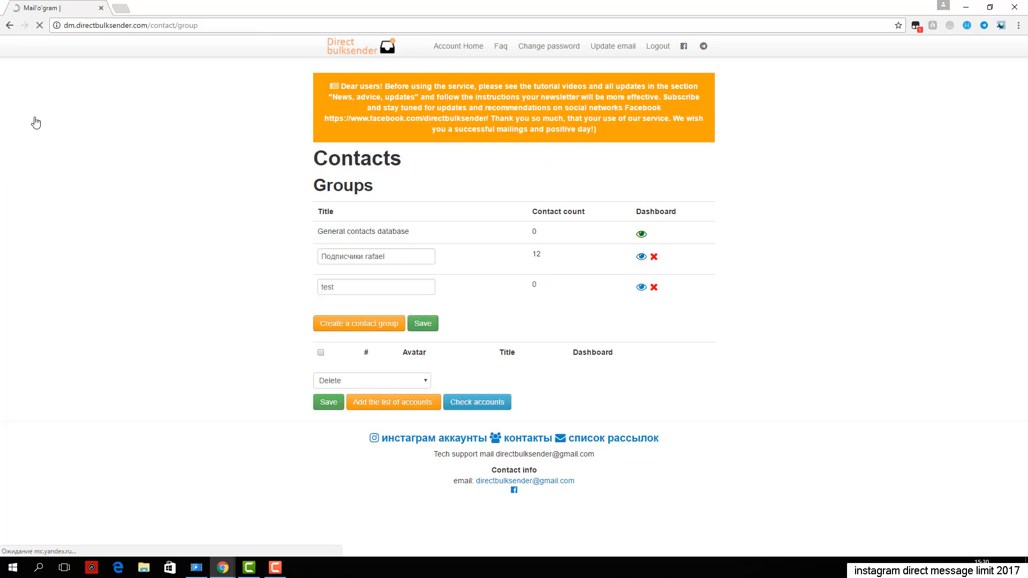
- Create a new contact group named 'test'
click(358, 323)
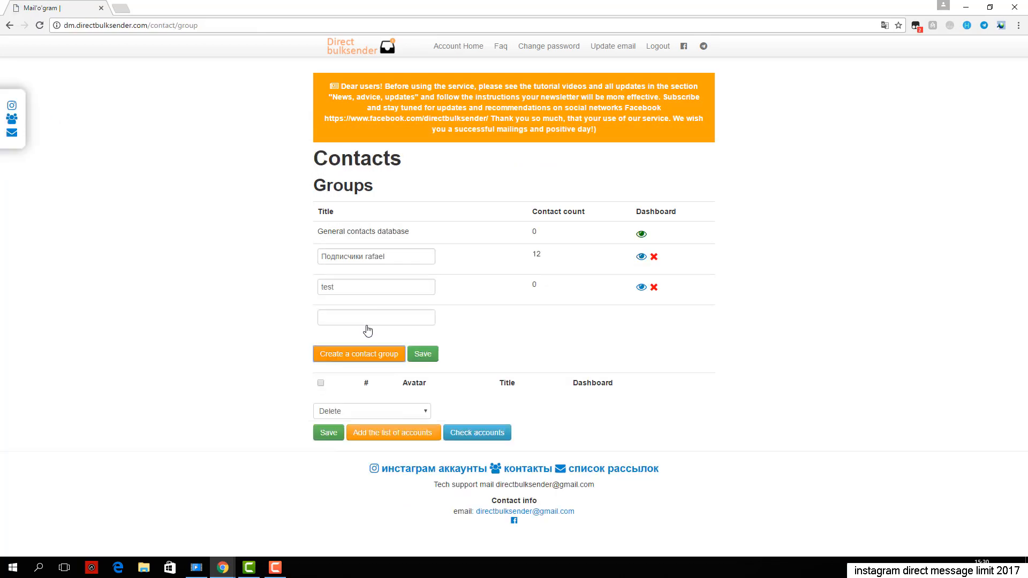
text(test)
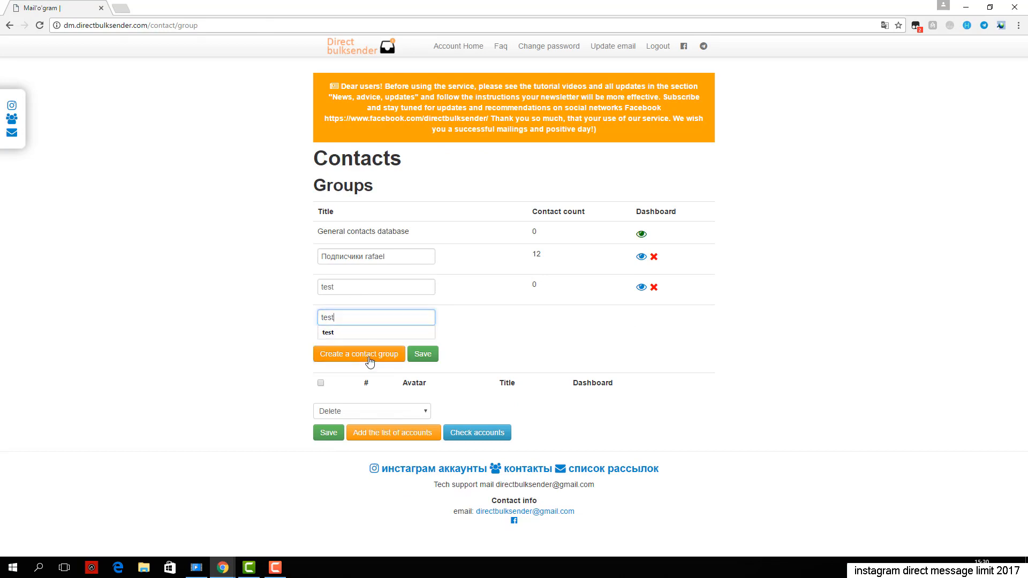
click(422, 353)
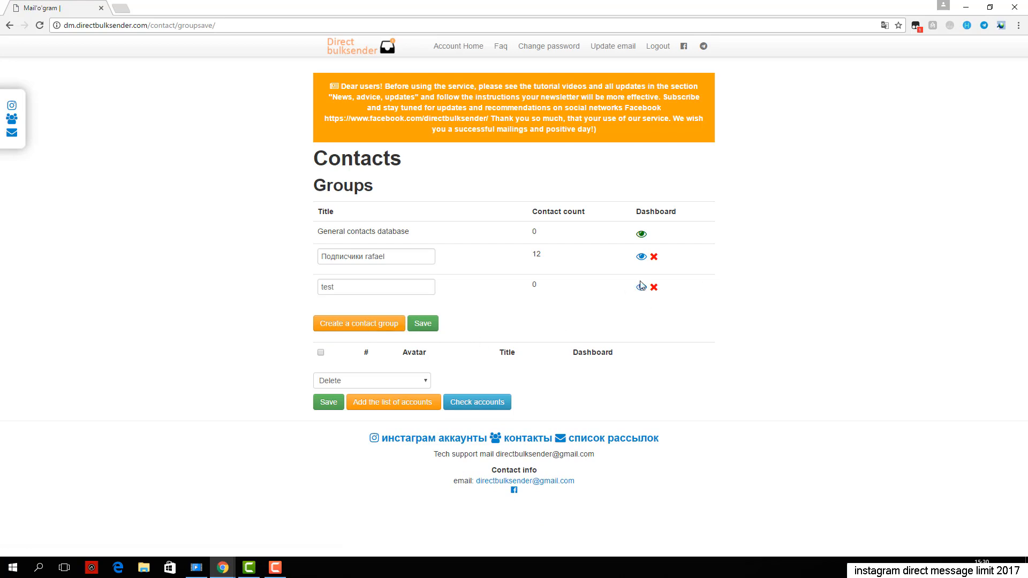
- View the test group's empty contact list and cancel the contact import dialog
click(641, 285)
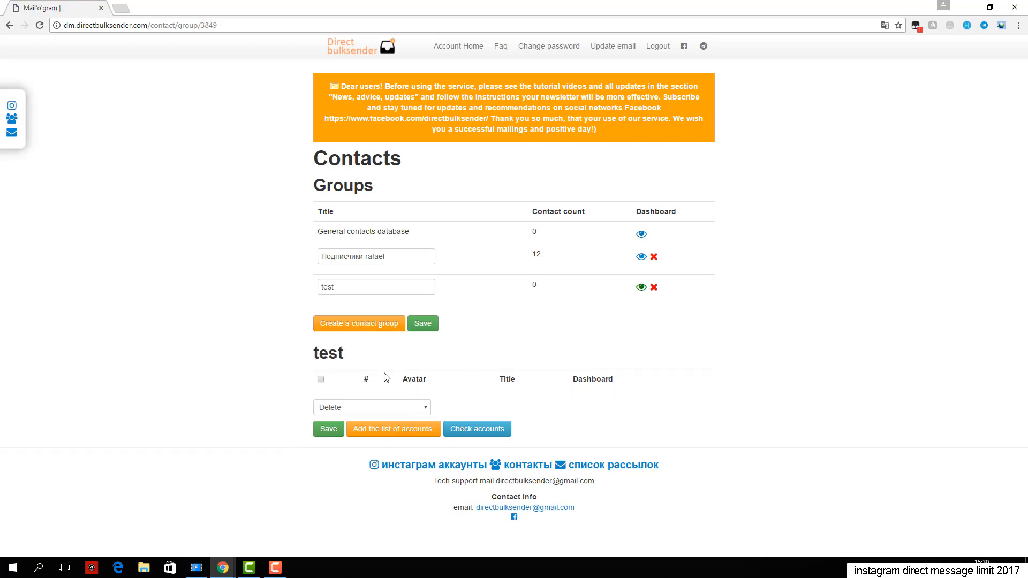
click(393, 428)
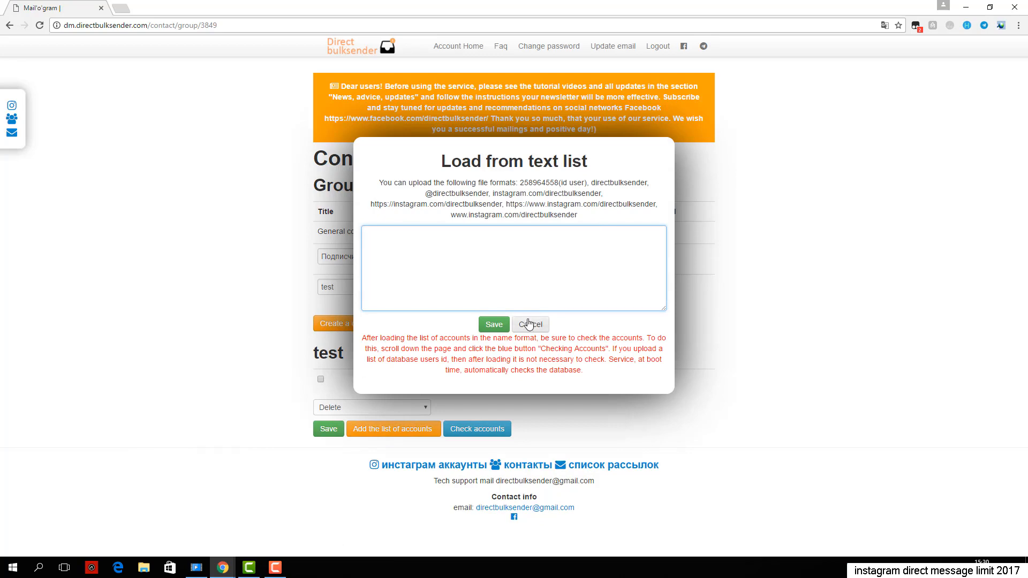
click(530, 323)
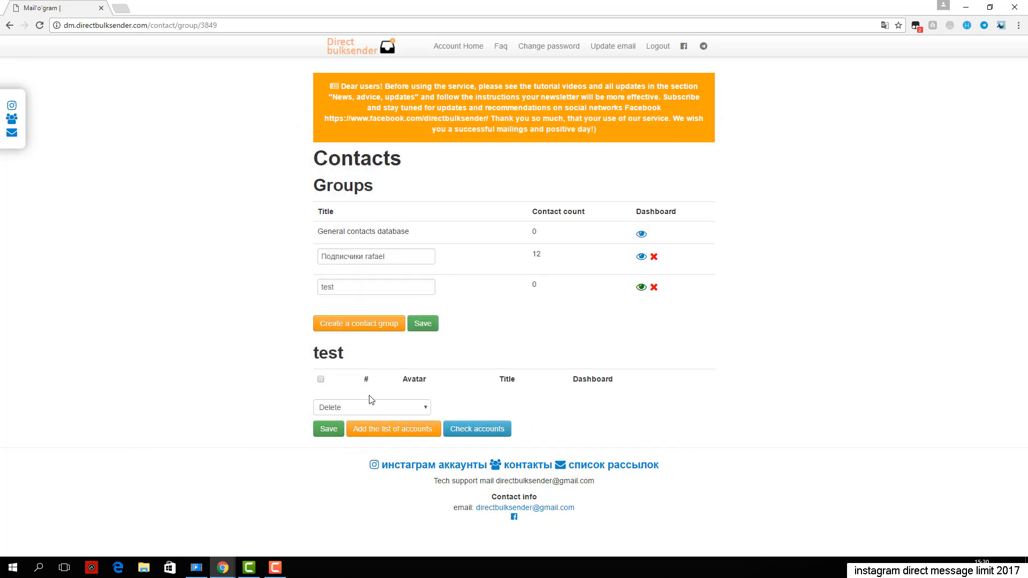
mouse_move(429, 451)
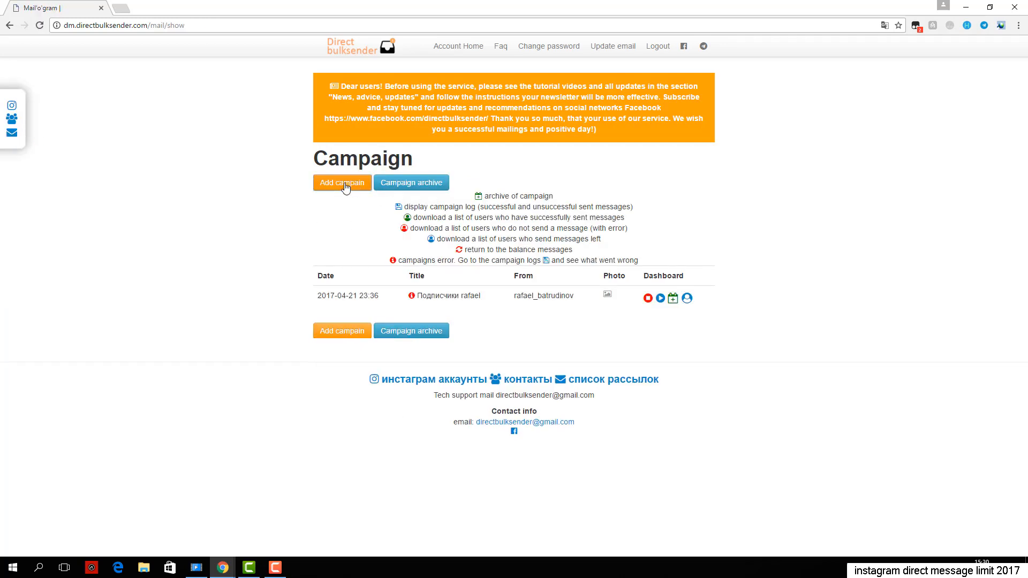
- Start a new campaign and scroll down its blank form
click(341, 182)
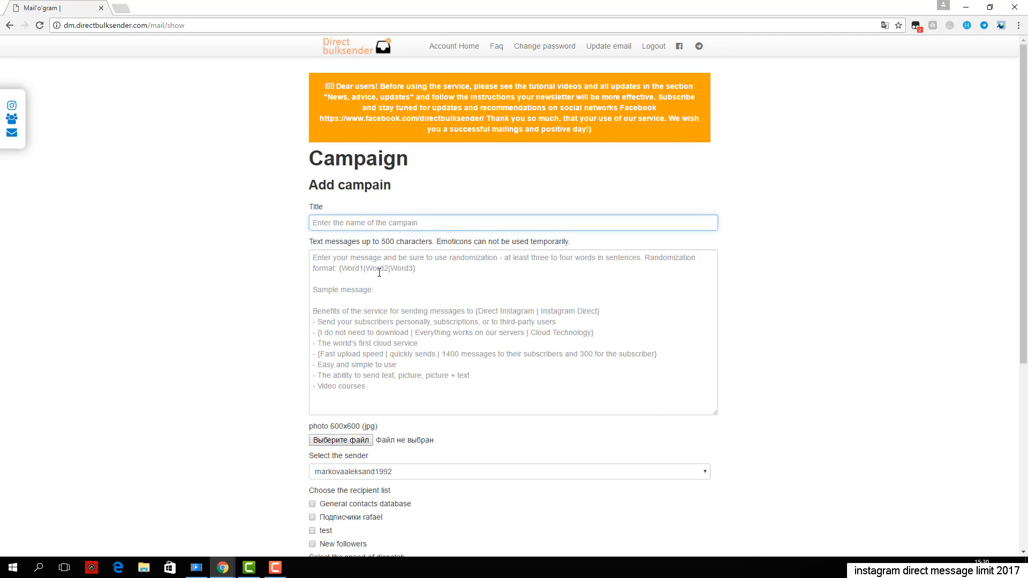
mouse_move(752, 269)
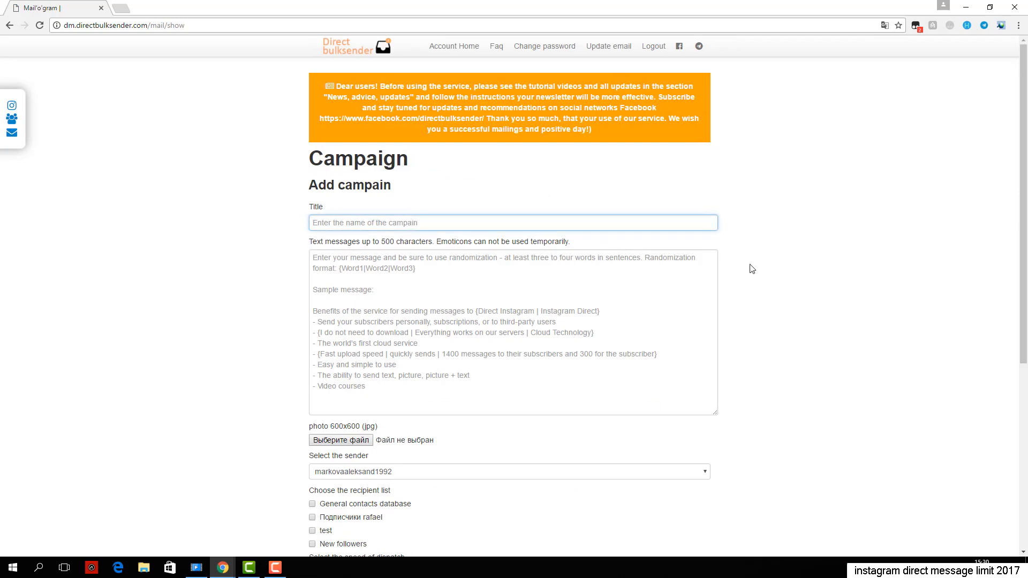
scroll(down, 3)
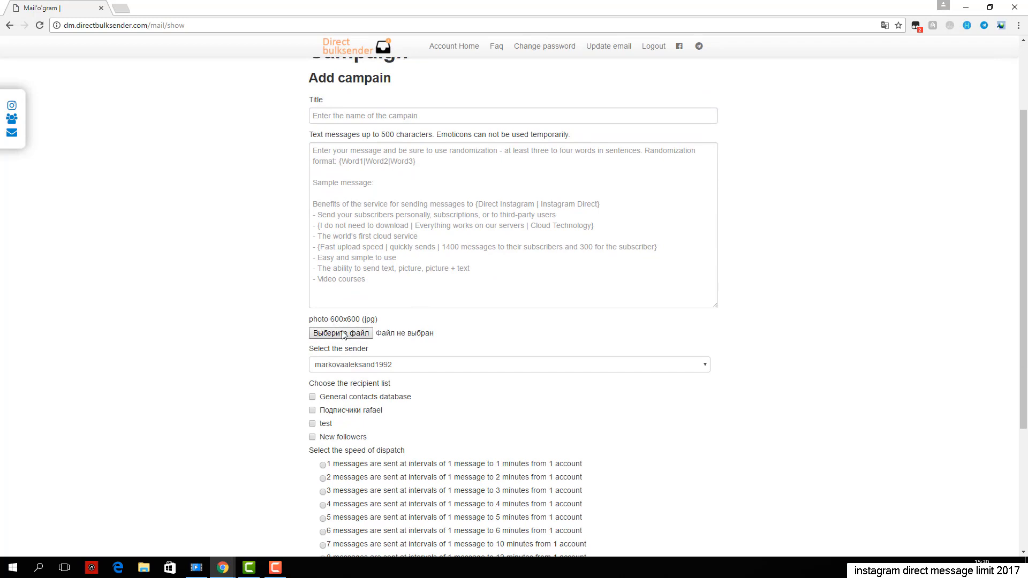
- Leave the New followers list unticked, choose dispatch speed 10 and save the campaign form
click(508, 364)
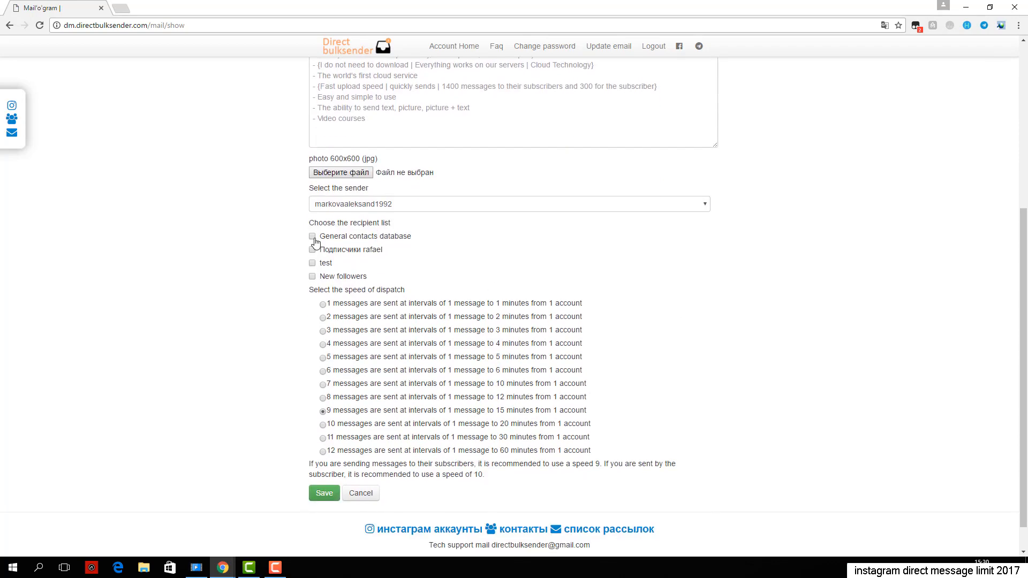
click(313, 276)
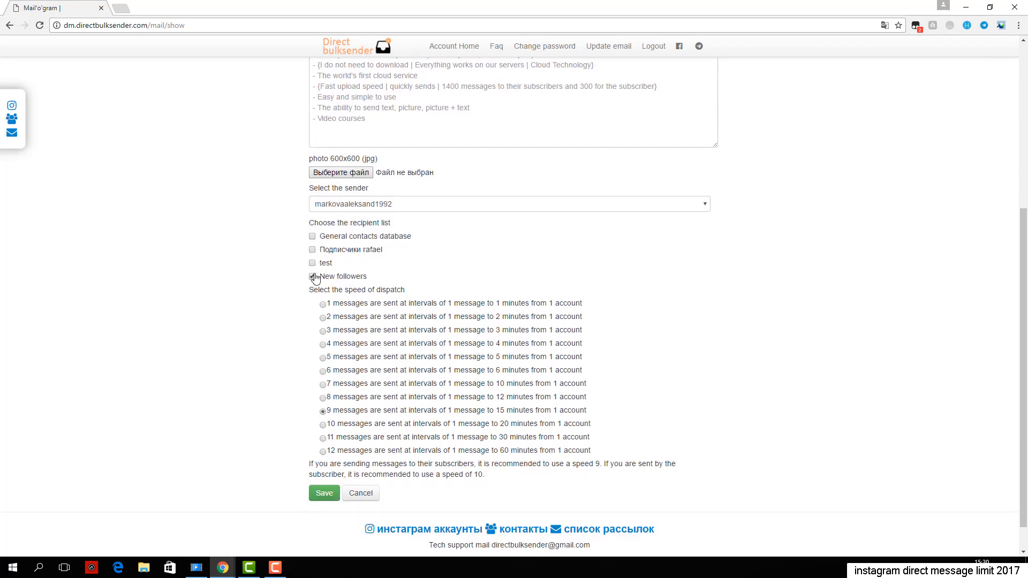
click(311, 276)
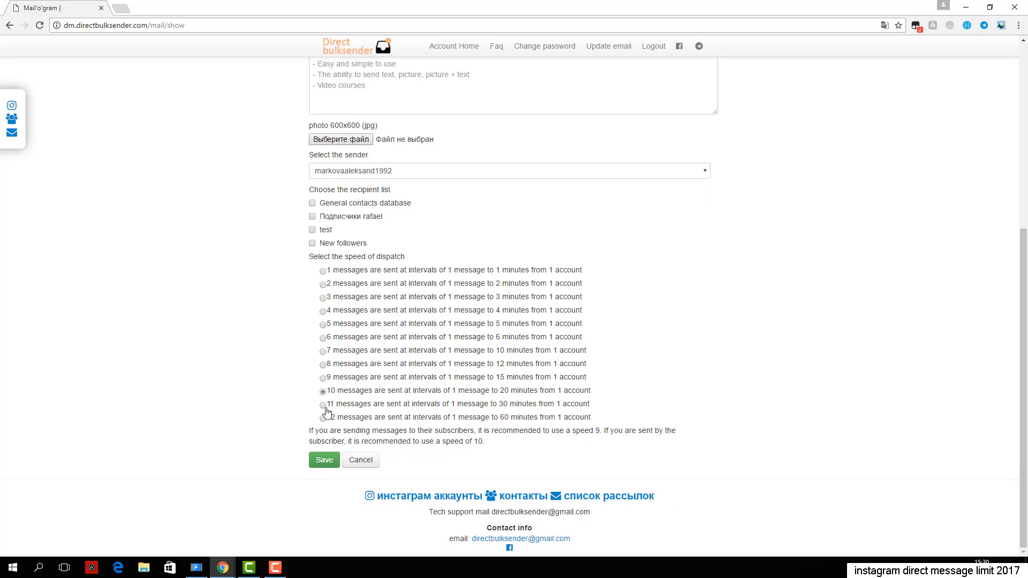
click(323, 350)
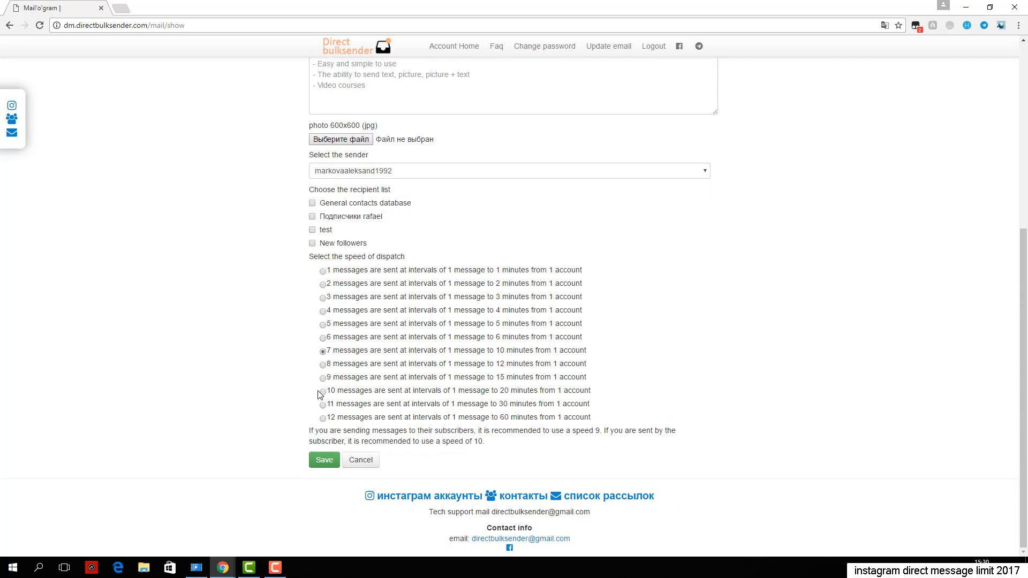
click(323, 391)
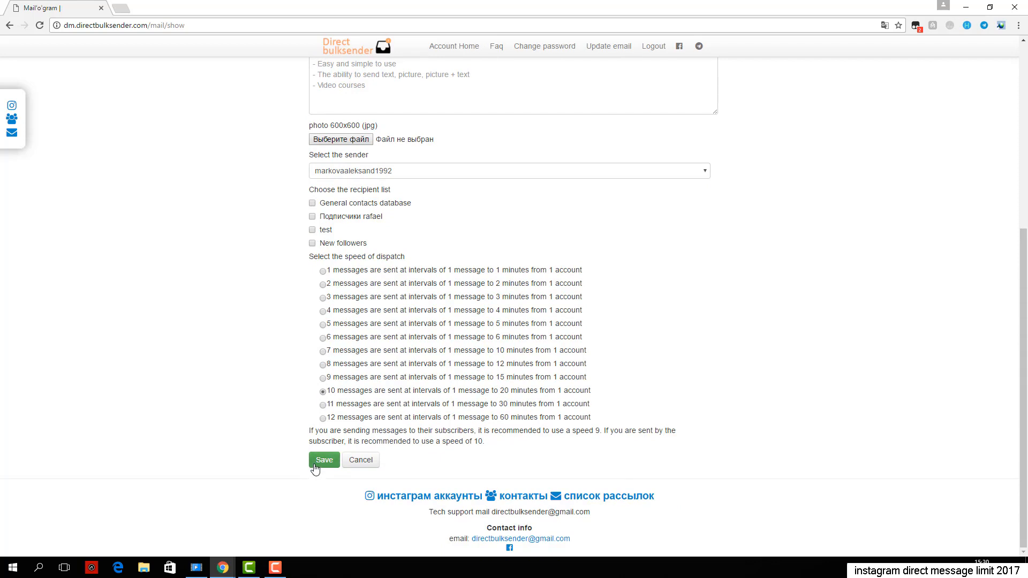
click(323, 459)
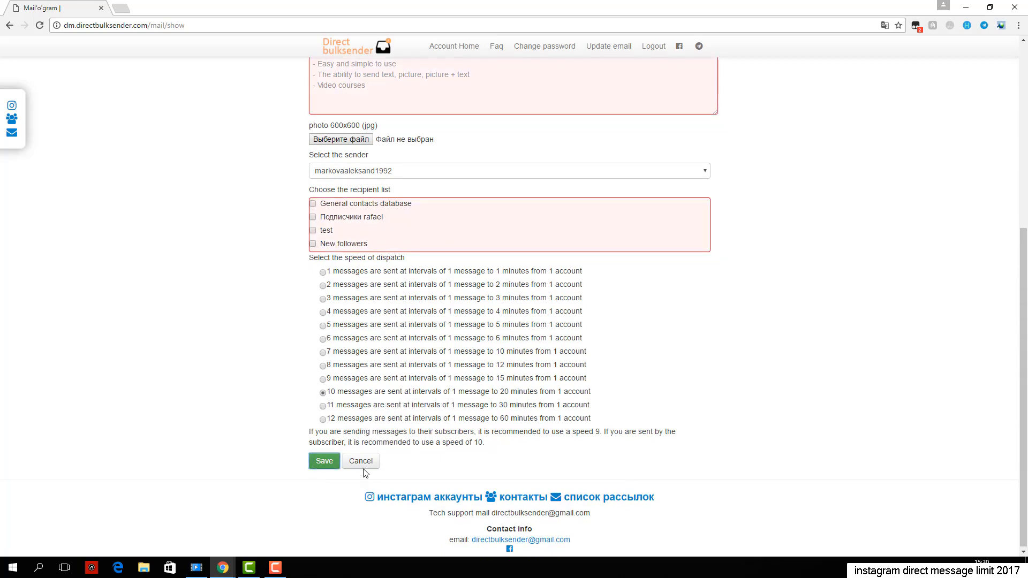